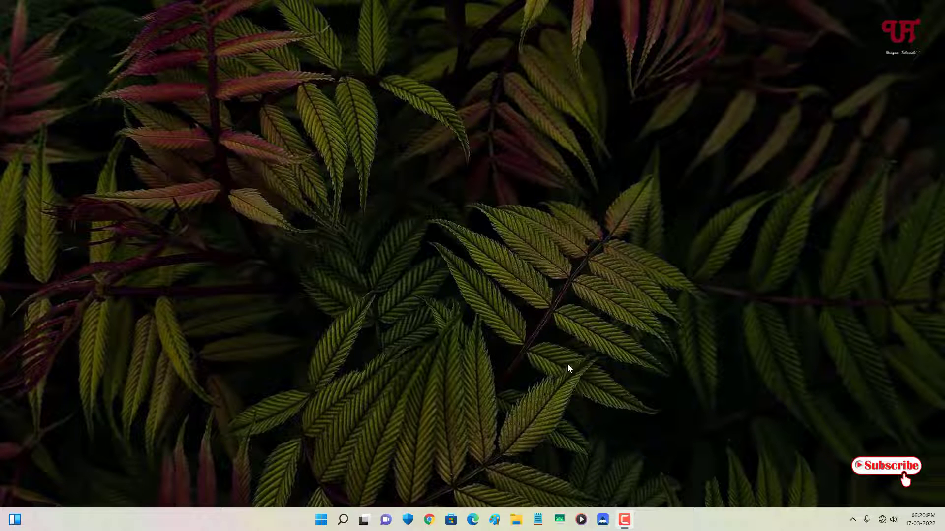
{"action": "mouse_move", "coordinate": [549, 341]}
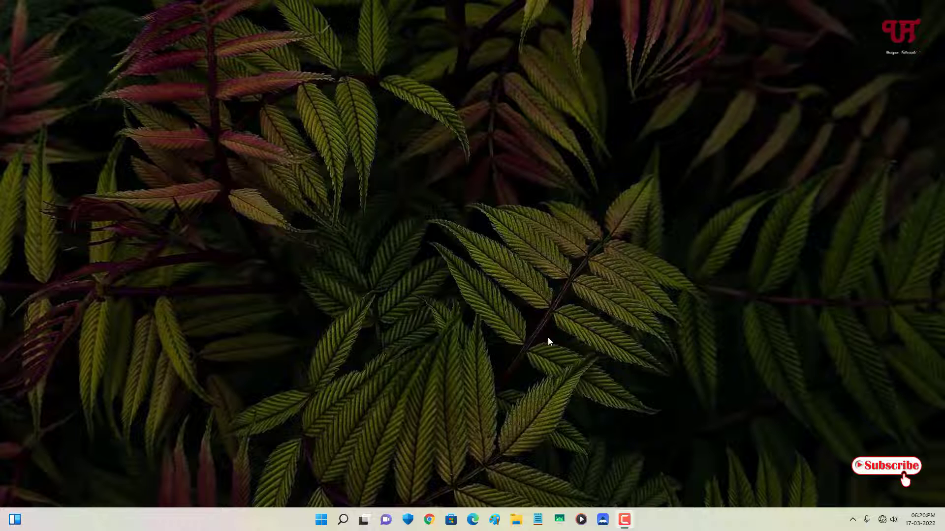
{"action": "mouse_move", "coordinate": [442, 328]}
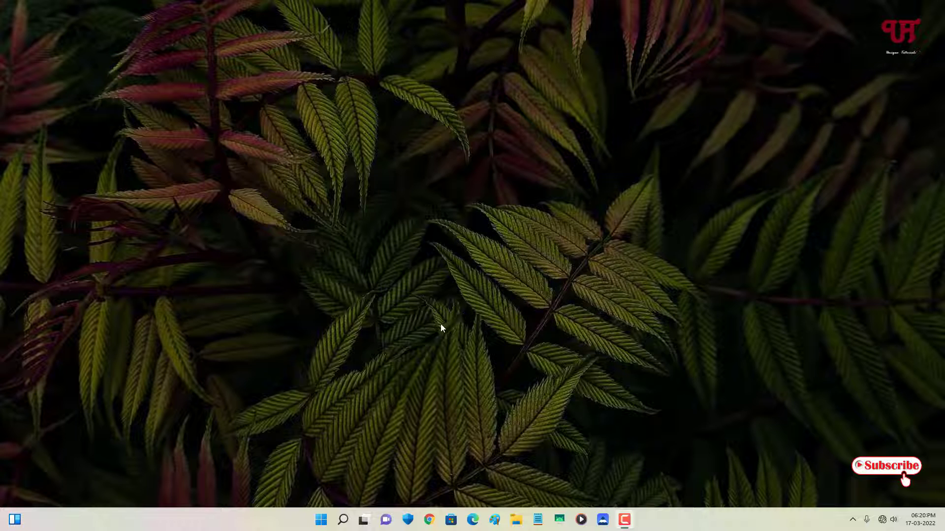
{"action": "mouse_move", "coordinate": [442, 391]}
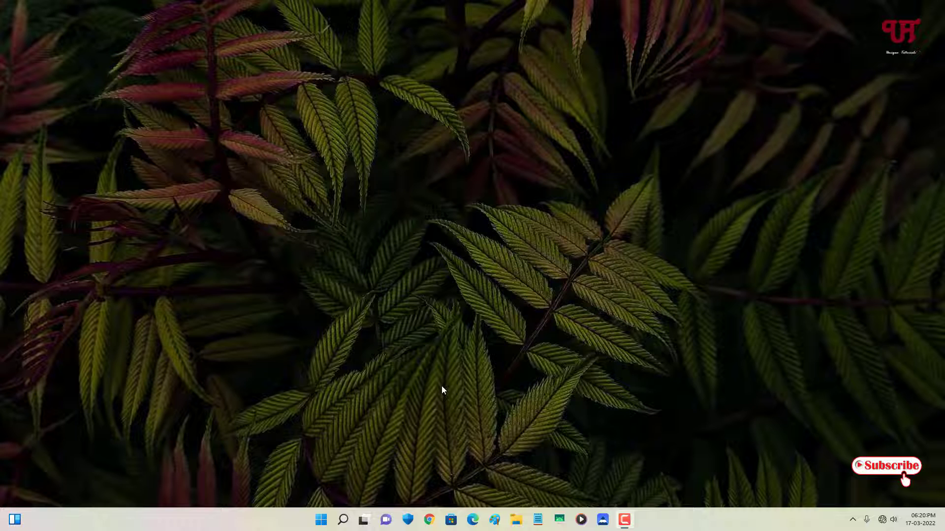
{"action": "mouse_move", "coordinate": [449, 393]}
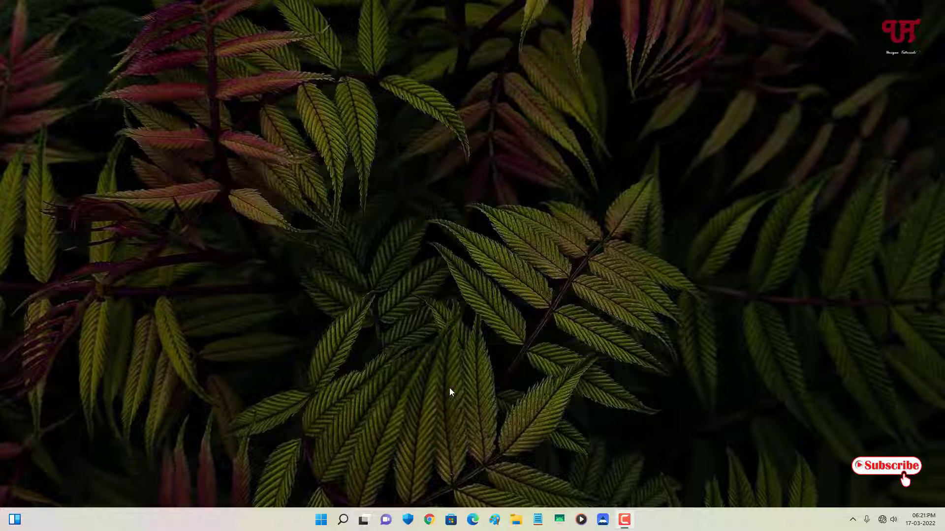
{"action": "mouse_move", "coordinate": [498, 383]}
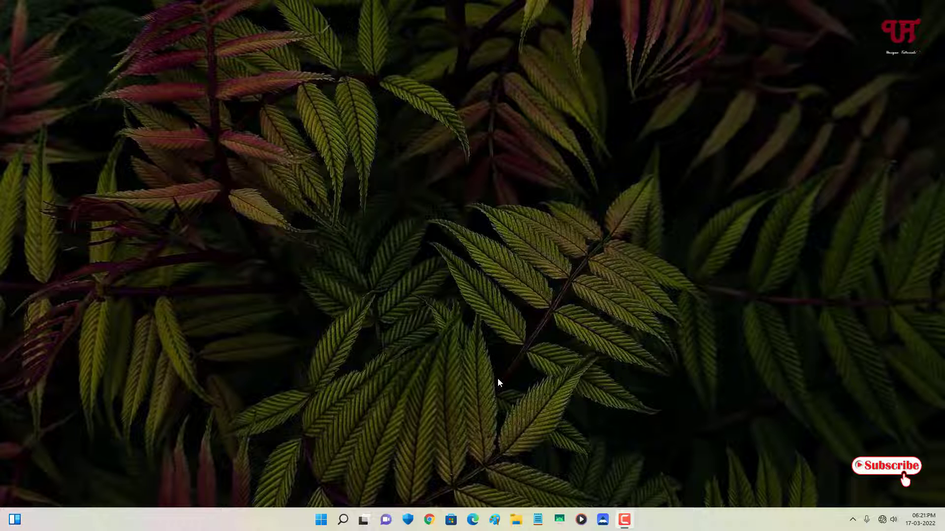
{"action": "mouse_move", "coordinate": [590, 378]}
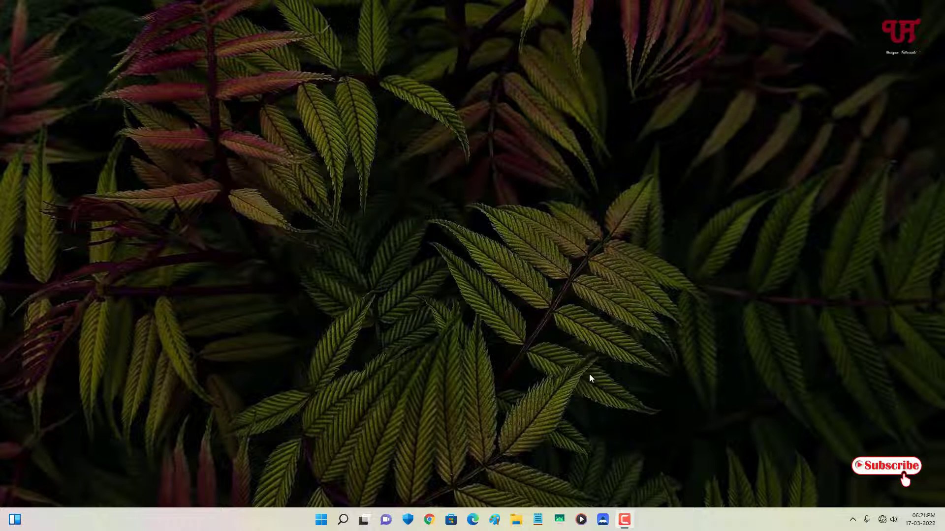
{"action": "mouse_move", "coordinate": [553, 356]}
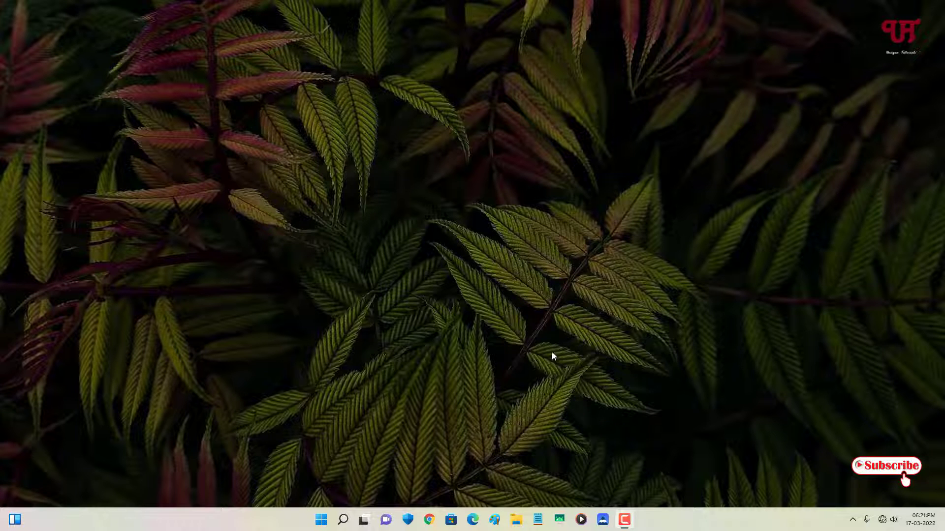
{"action": "mouse_move", "coordinate": [506, 295]}
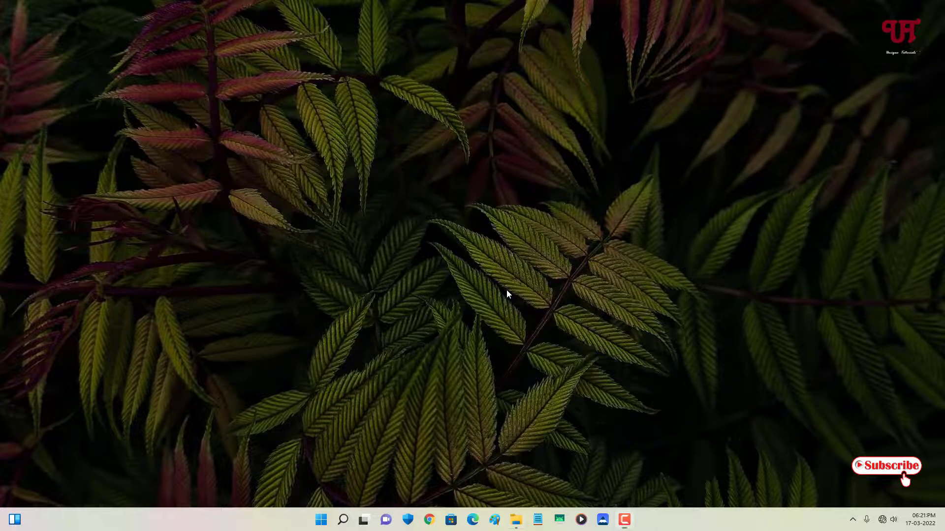
Step: Close the empty USB Drive (E:) folder and launch Settings from the Start menu's pinned apps
{"action": "left_click", "coordinate": [515, 520]}
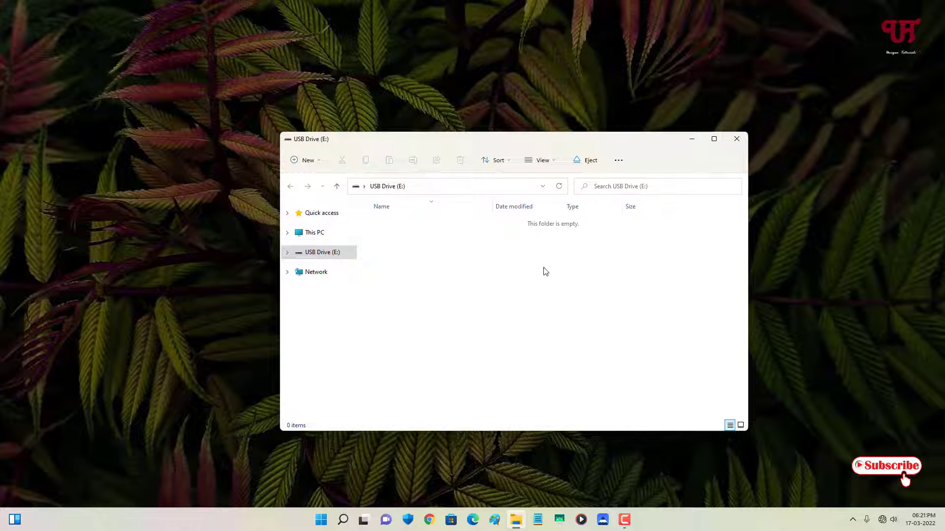
{"action": "mouse_move", "coordinate": [567, 144]}
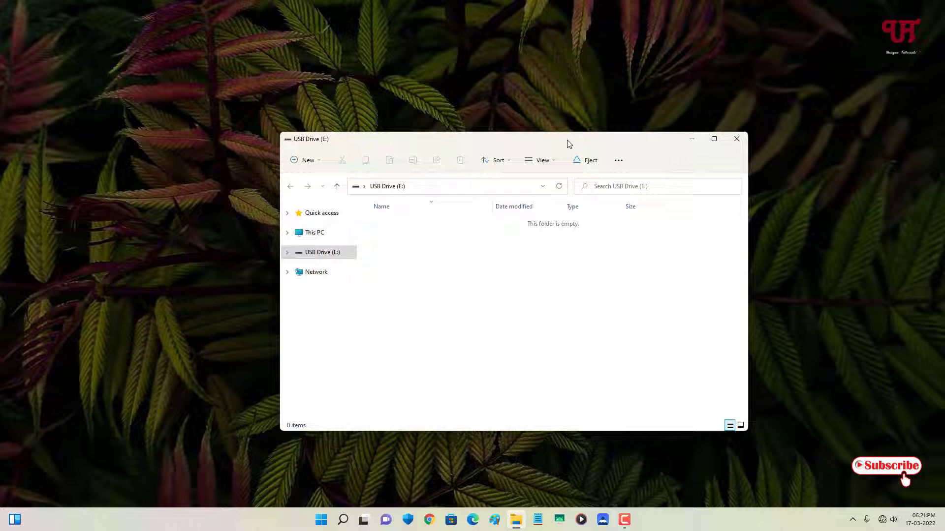
{"action": "mouse_move", "coordinate": [524, 143]}
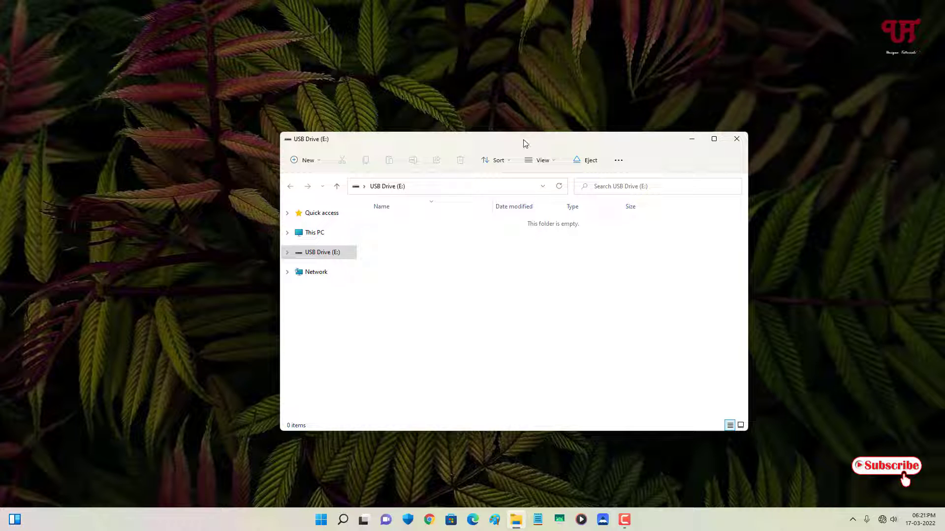
{"action": "mouse_move", "coordinate": [533, 132]}
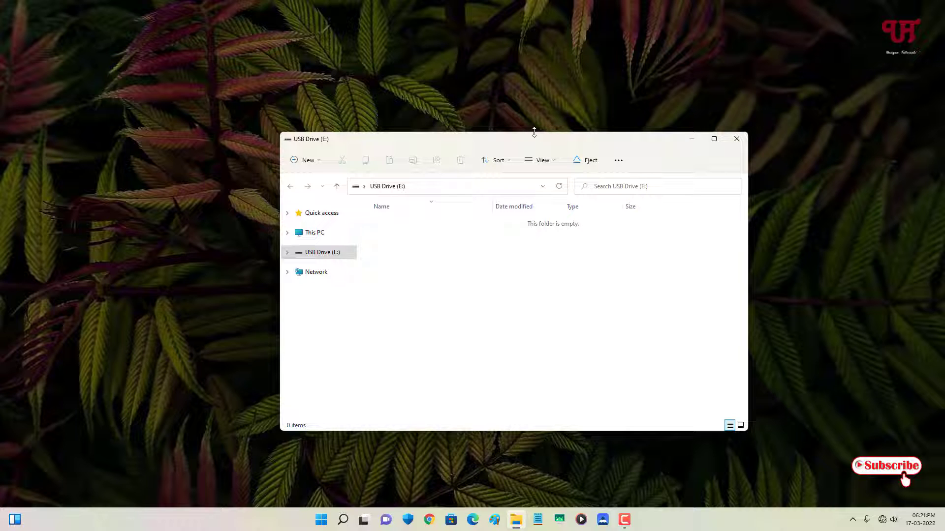
{"action": "mouse_move", "coordinate": [460, 295]}
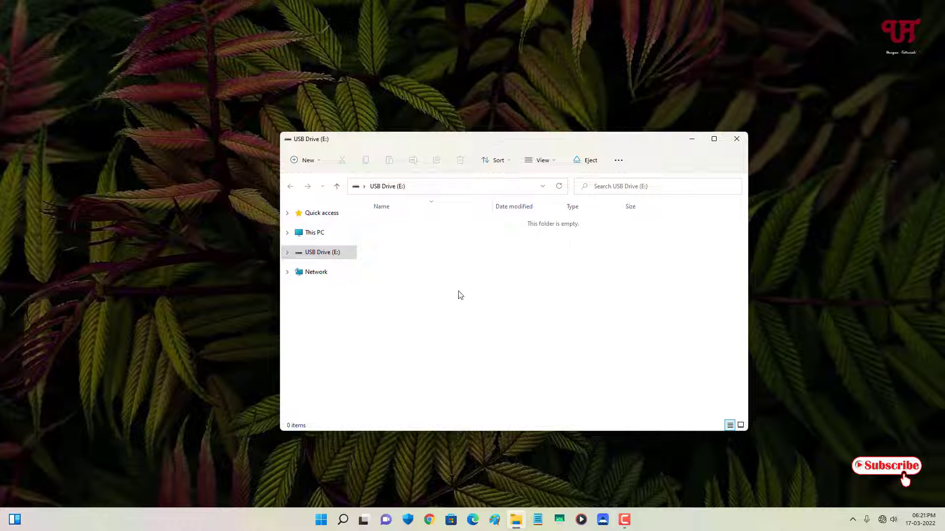
{"action": "mouse_move", "coordinate": [755, 148]}
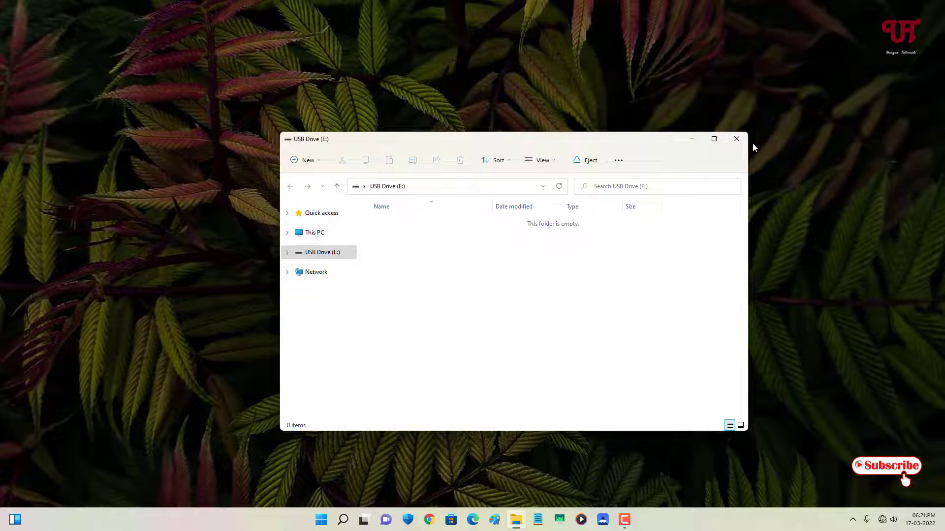
{"action": "left_click", "coordinate": [736, 139]}
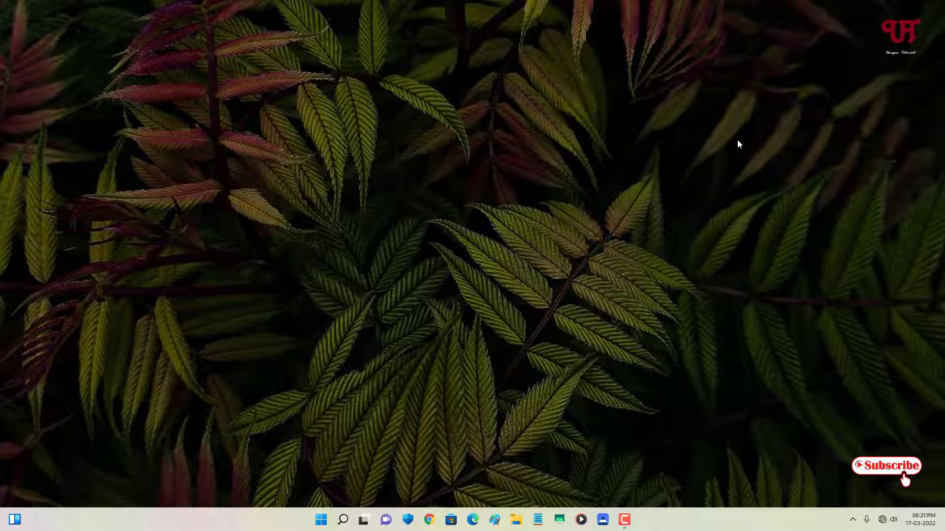
{"action": "mouse_move", "coordinate": [642, 192]}
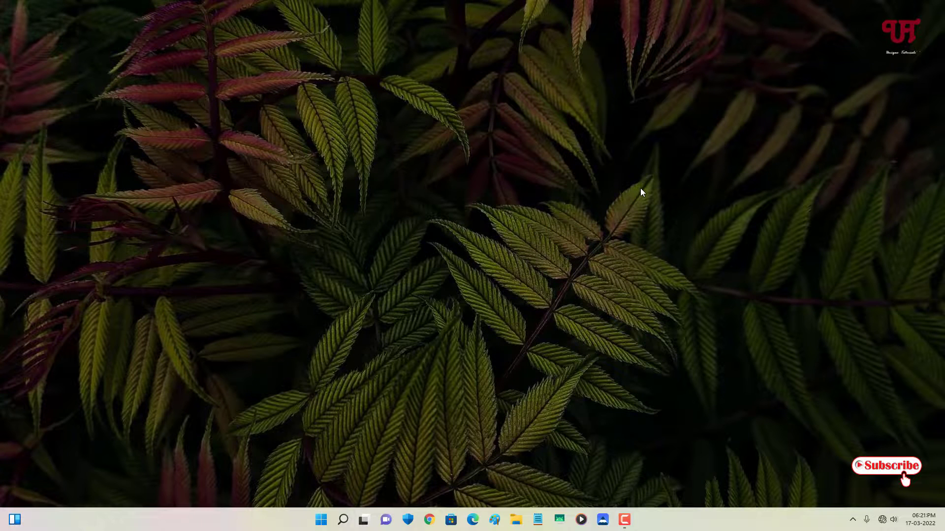
{"action": "mouse_move", "coordinate": [695, 423]}
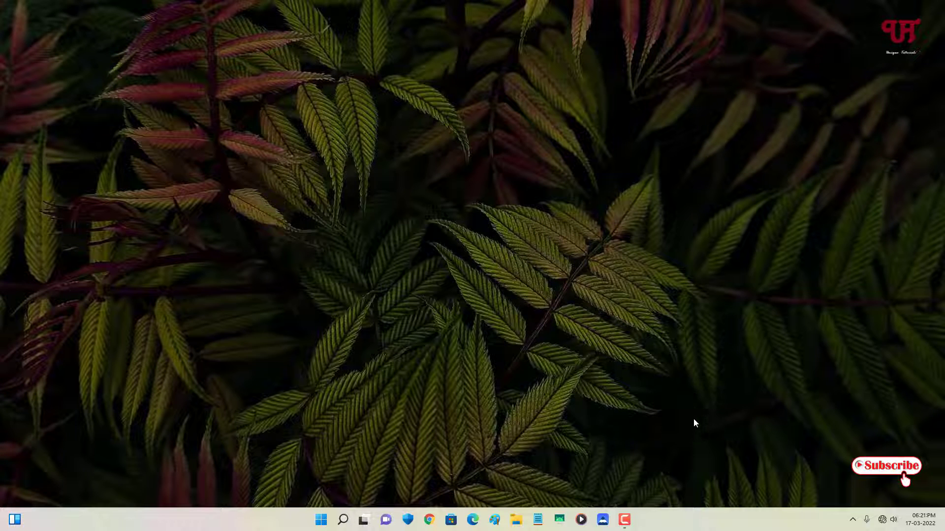
{"action": "left_click", "coordinate": [321, 520]}
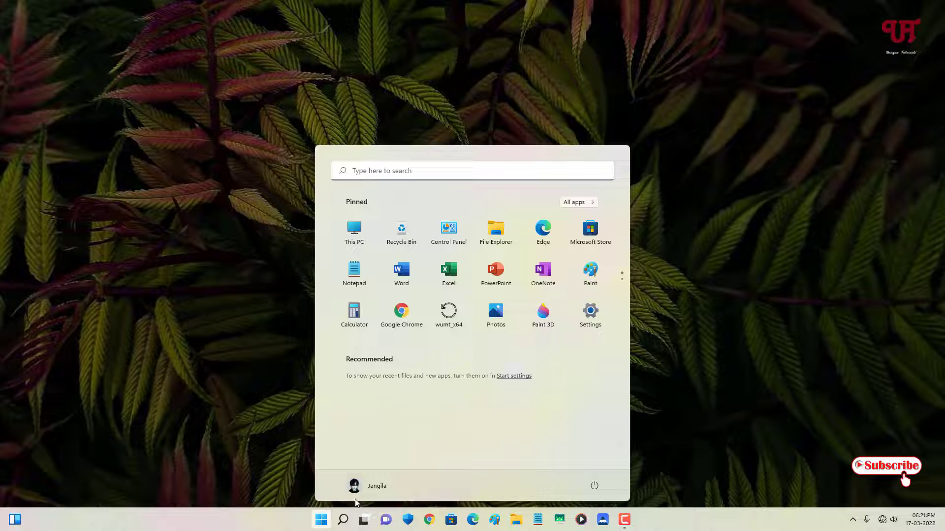
{"action": "left_click", "coordinate": [590, 312]}
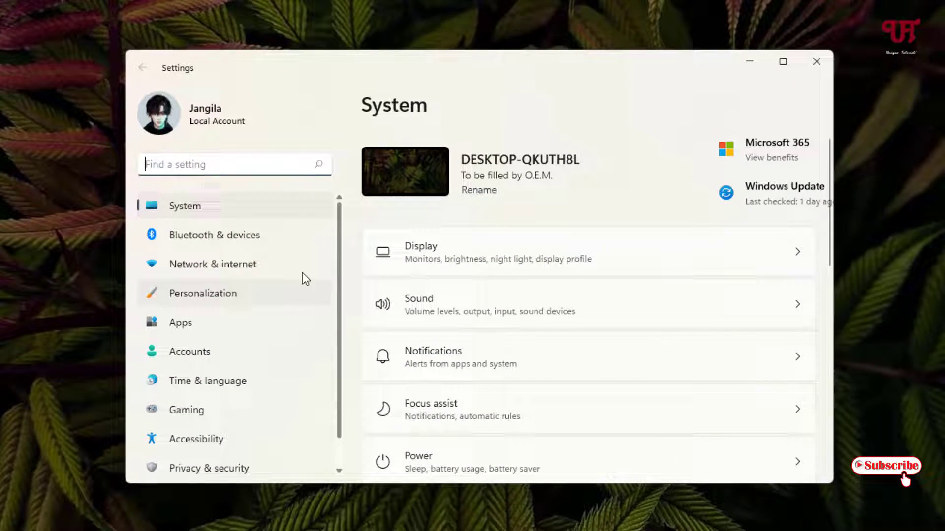
{"action": "mouse_move", "coordinate": [241, 249]}
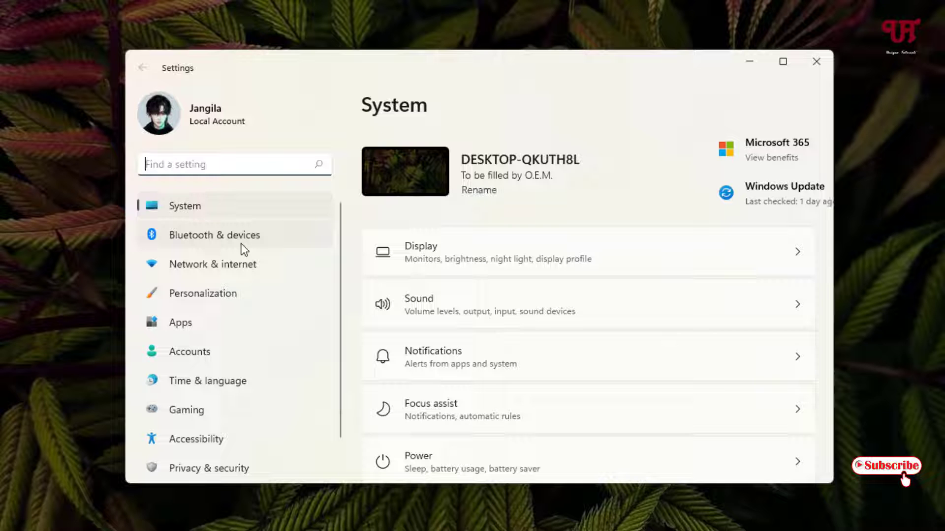
Step: Under Bluetooth & devices > AutoPlay, switch 'Use AutoPlay for all media and devices' to Off
{"action": "left_click", "coordinate": [214, 234]}
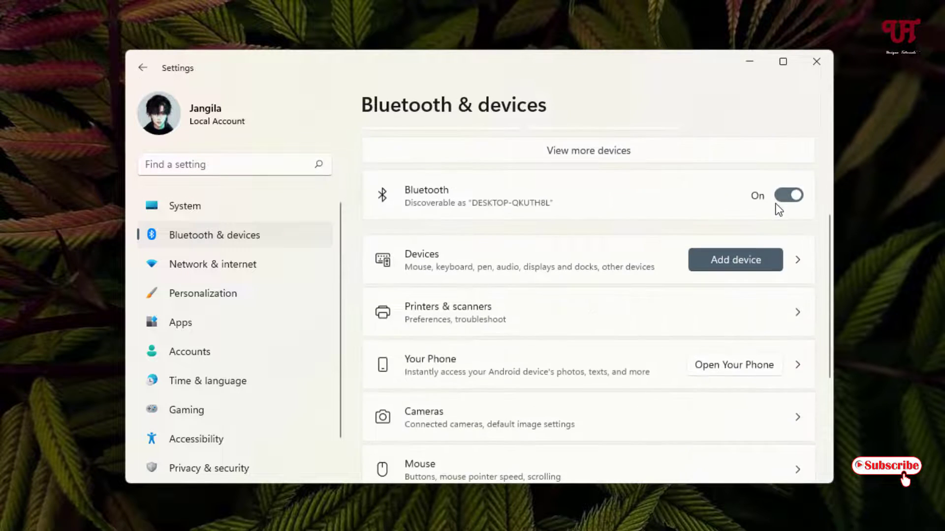
{"action": "scroll", "scroll_direction": "down", "scroll_amount": 3}
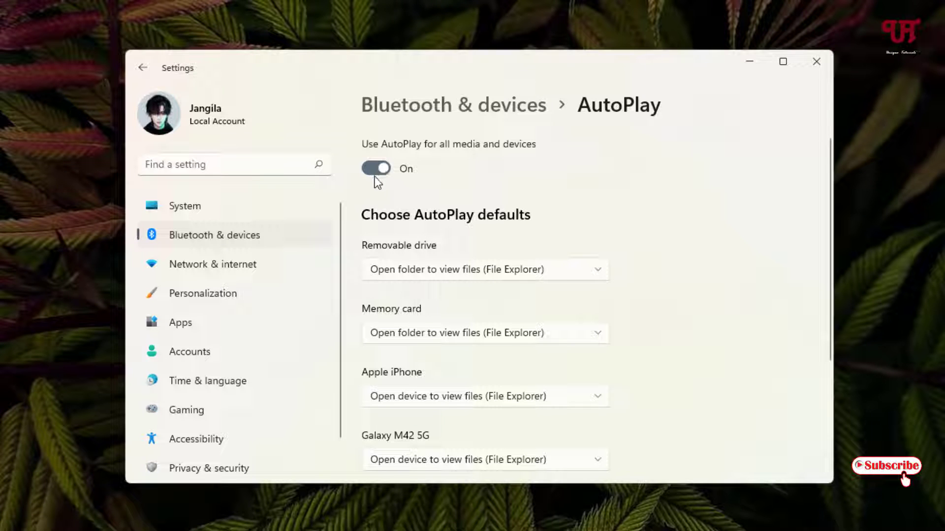
{"action": "mouse_move", "coordinate": [383, 184]}
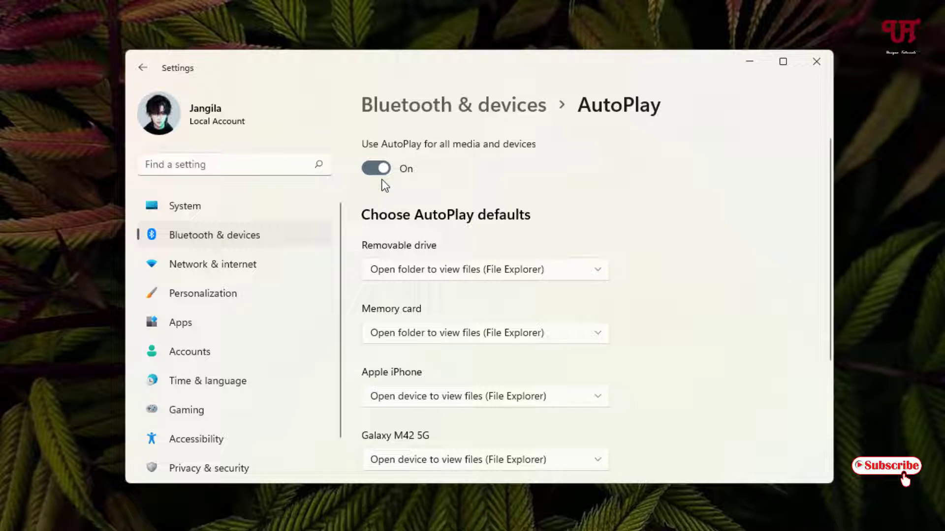
{"action": "mouse_move", "coordinate": [407, 190]}
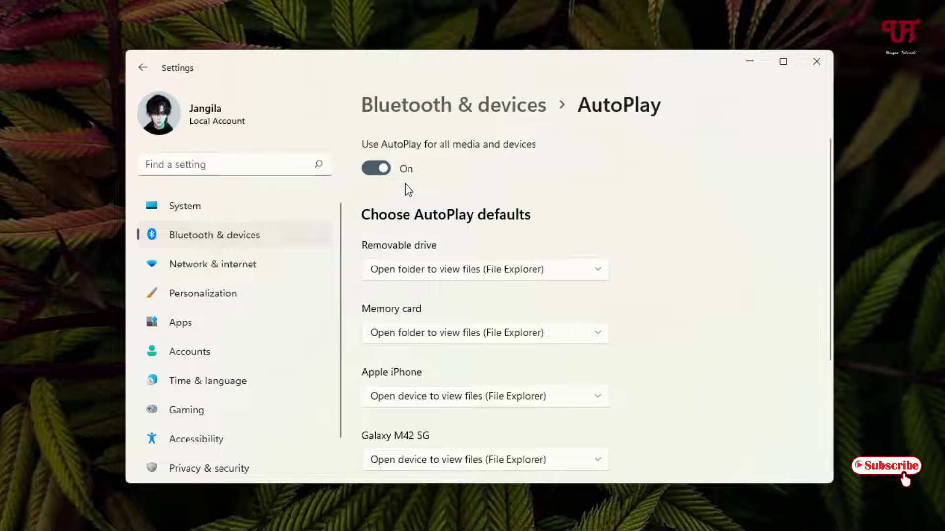
{"action": "mouse_move", "coordinate": [418, 176]}
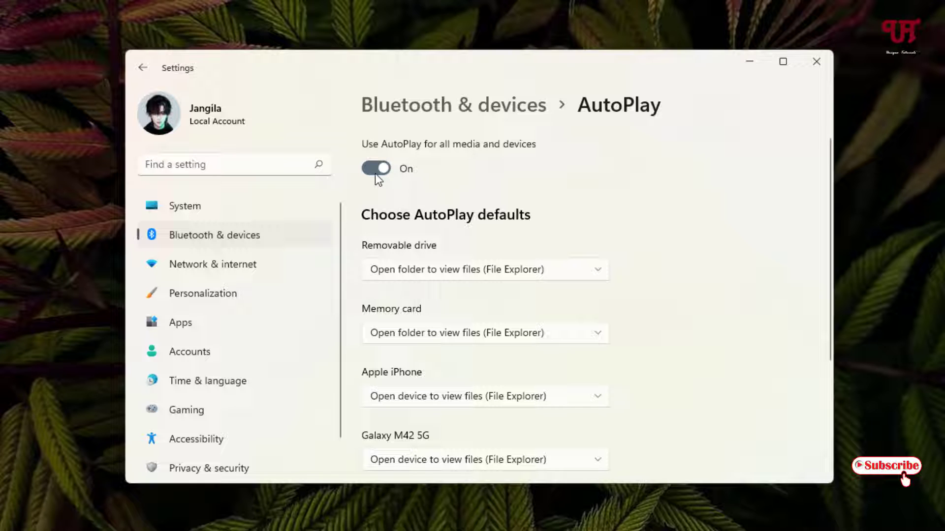
{"action": "left_click", "coordinate": [375, 169]}
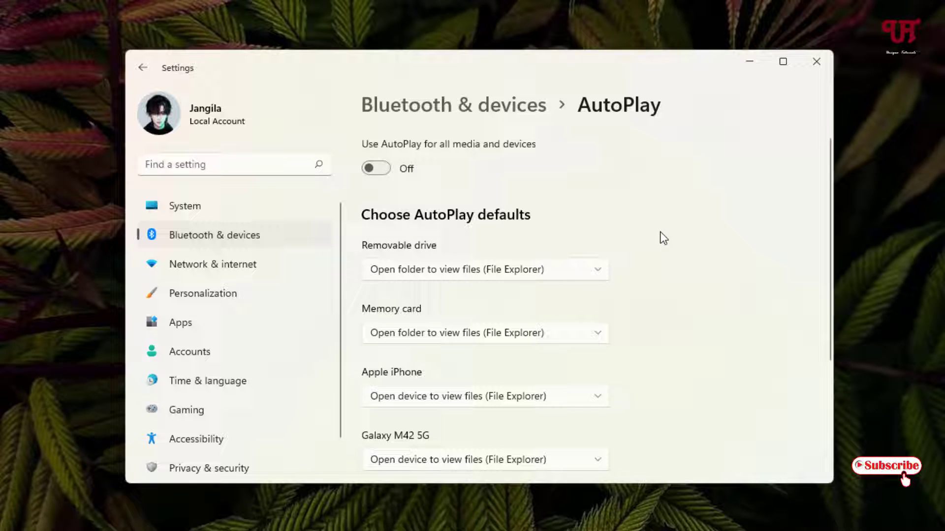
{"action": "mouse_move", "coordinate": [707, 318]}
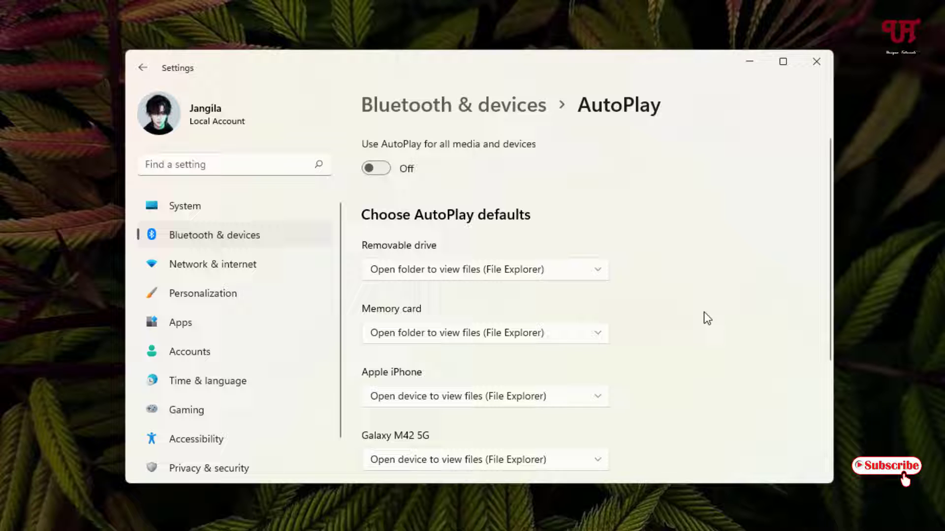
{"action": "mouse_move", "coordinate": [720, 230]}
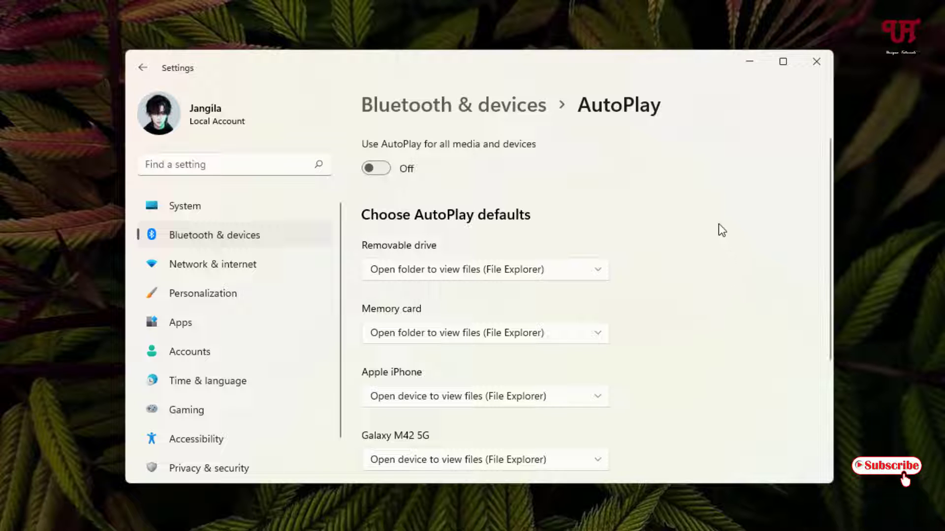
{"action": "mouse_move", "coordinate": [602, 261]}
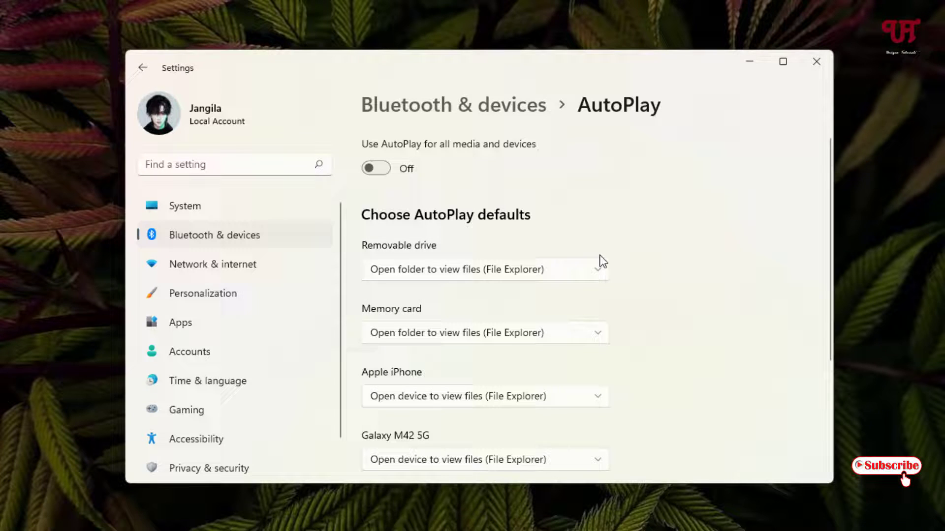
Step: Eject the USB Mass Storage device from the tray and dismiss the Safe To Remove notice
{"action": "left_click", "coordinate": [783, 61]}
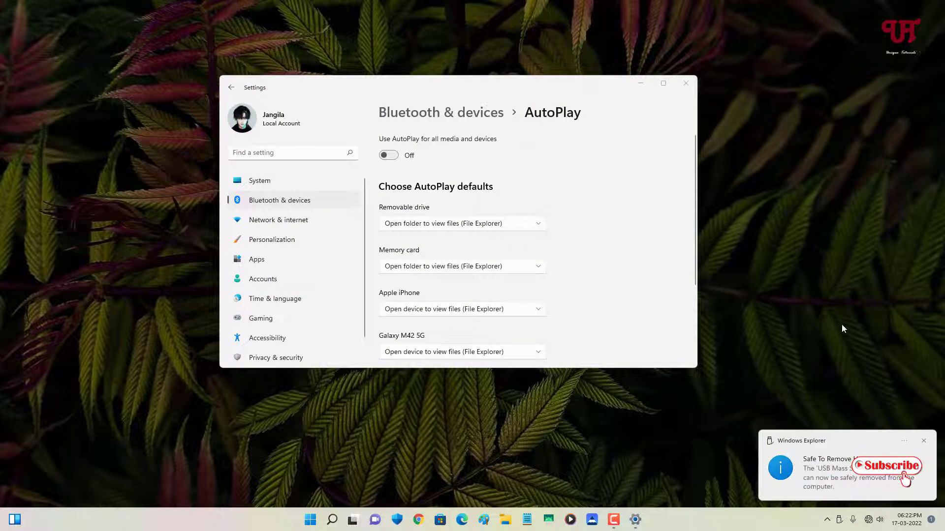
{"action": "mouse_move", "coordinate": [845, 432]}
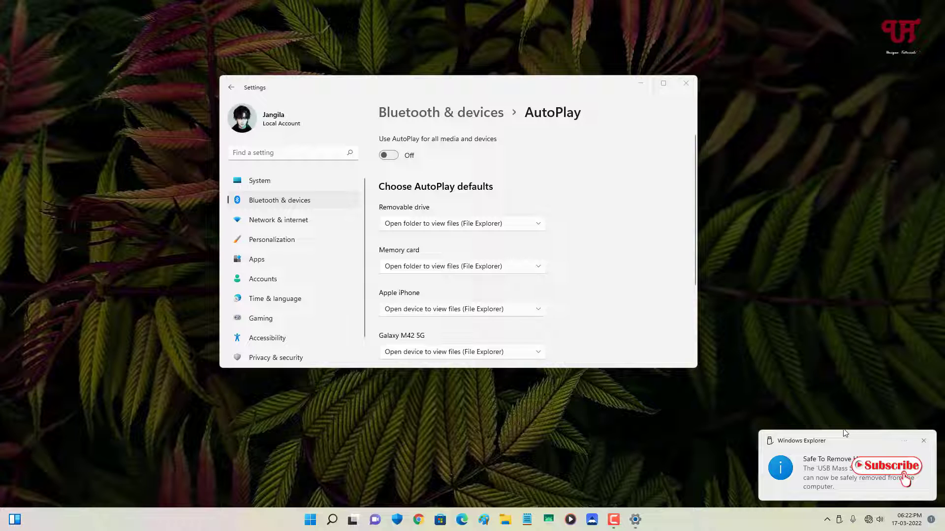
{"action": "left_click", "coordinate": [923, 441]}
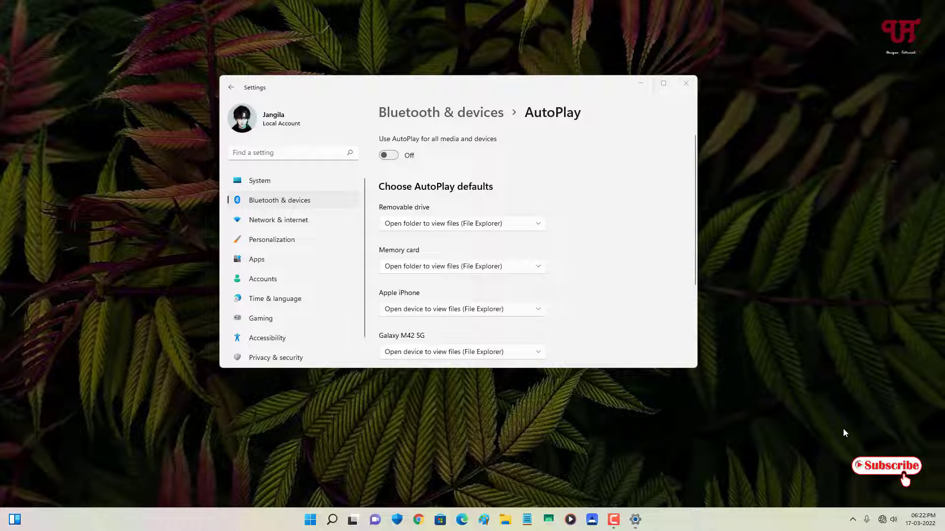
{"action": "mouse_move", "coordinate": [627, 101]}
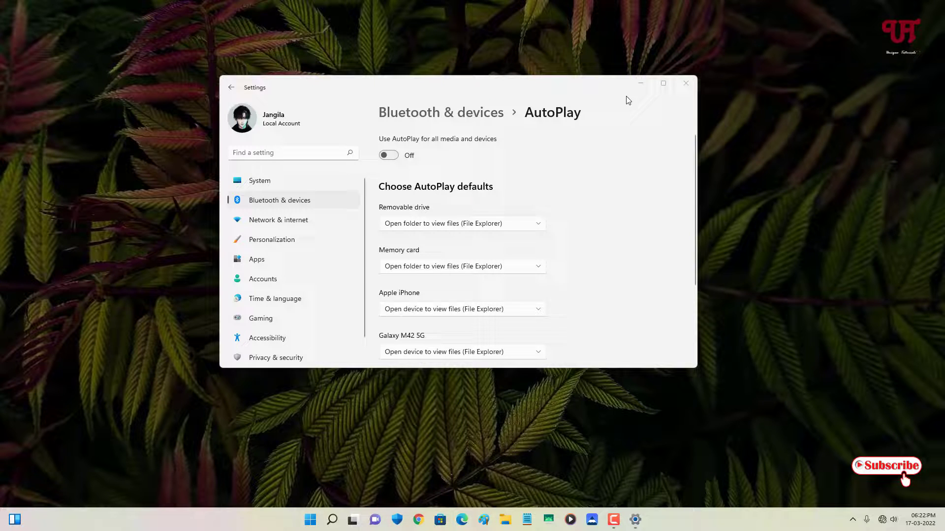
Step: From This PC, open the still-empty USB Drive (E:) and close its window
{"action": "left_click", "coordinate": [685, 83]}
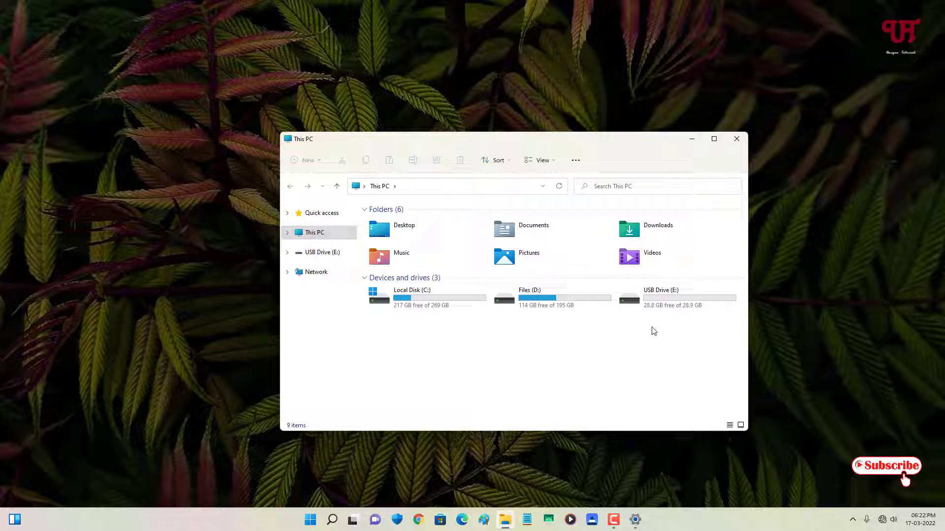
{"action": "mouse_move", "coordinate": [662, 304]}
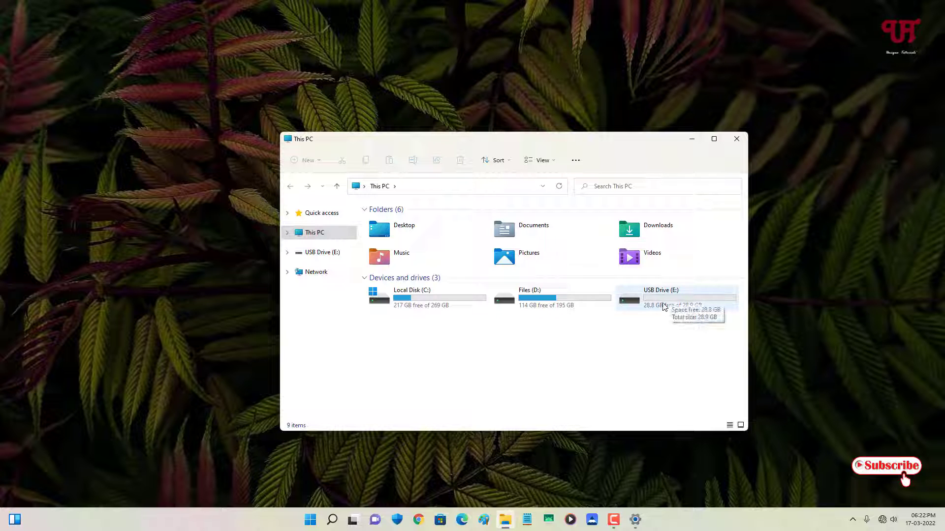
{"action": "double_click", "coordinate": [660, 297]}
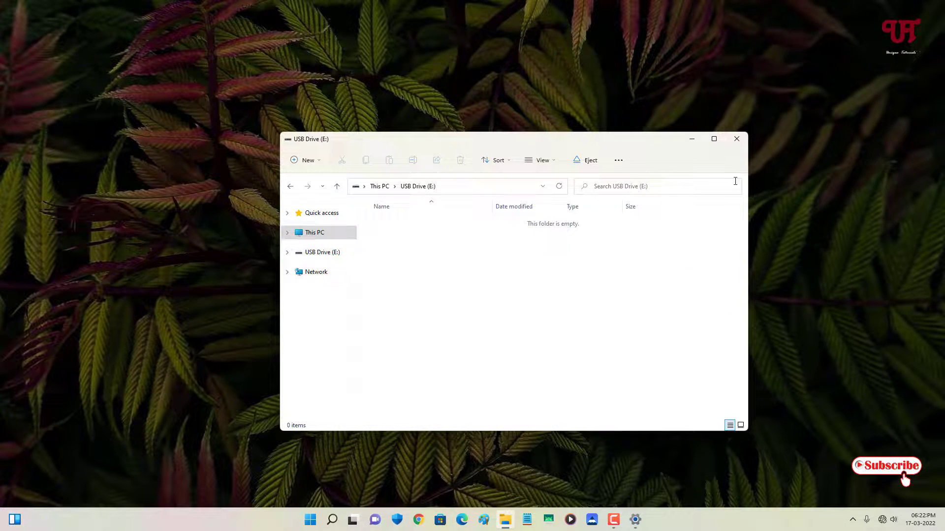
{"action": "left_click", "coordinate": [736, 139]}
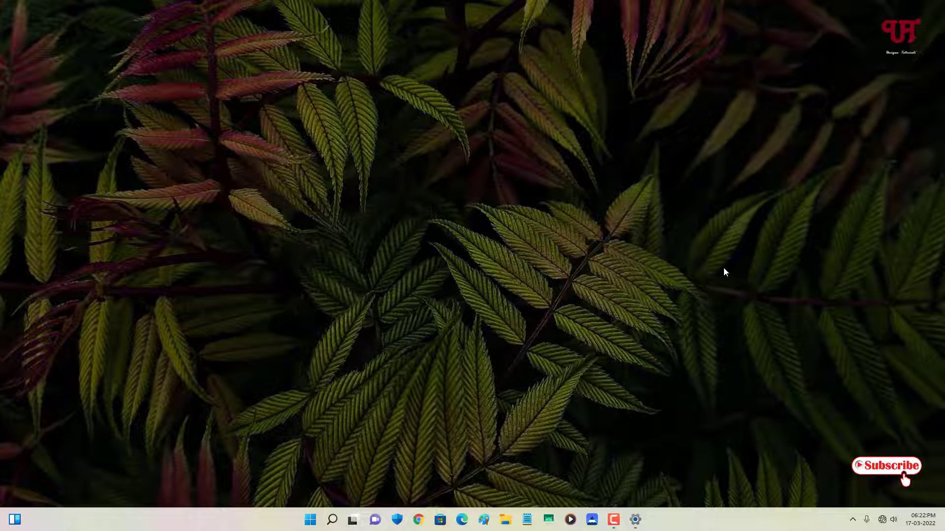
Step: Restore Settings to confirm the AutoPlay toggle still reads Off, then close it
{"action": "left_click", "coordinate": [634, 519]}
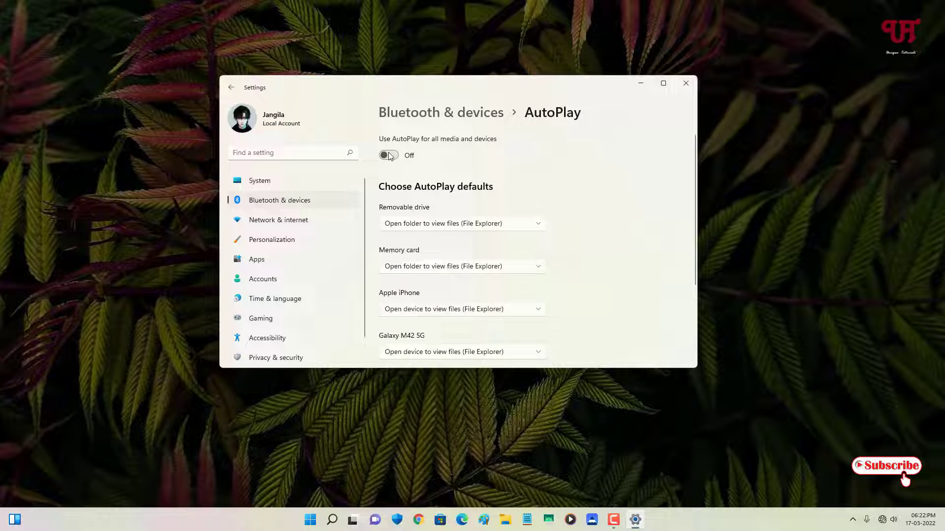
{"action": "mouse_move", "coordinate": [417, 167]}
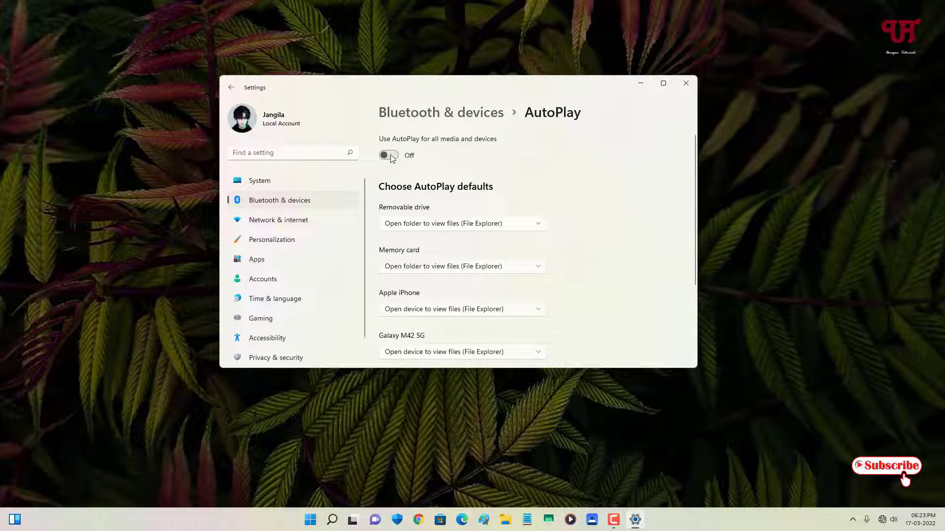
{"action": "mouse_move", "coordinate": [381, 139]}
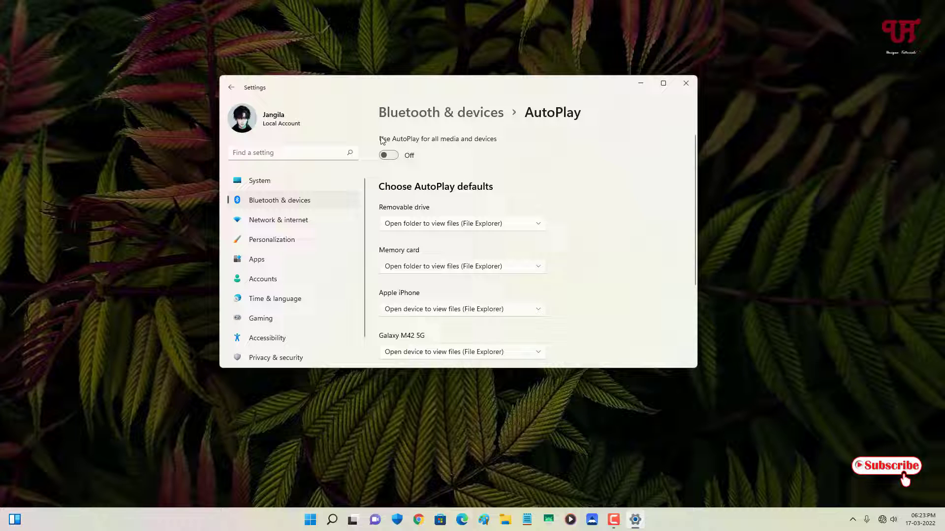
{"action": "mouse_move", "coordinate": [425, 150]}
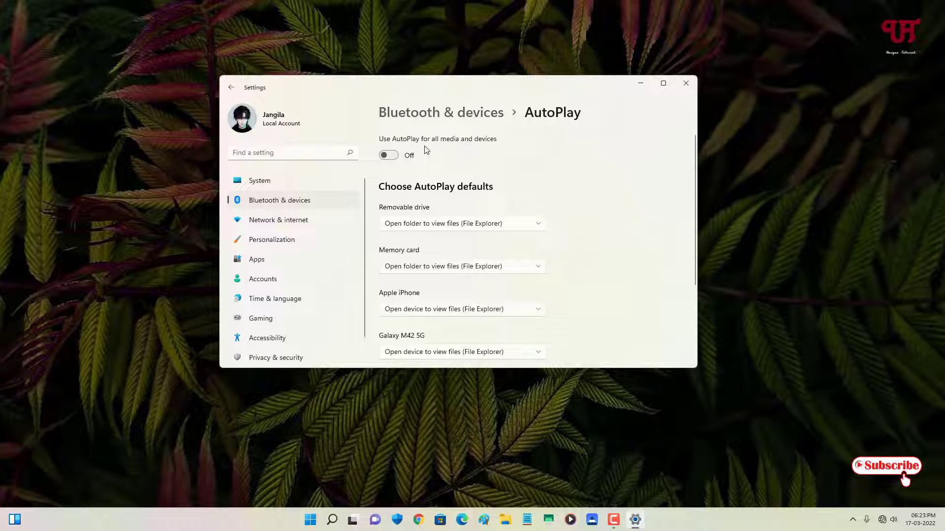
{"action": "mouse_move", "coordinate": [409, 141]}
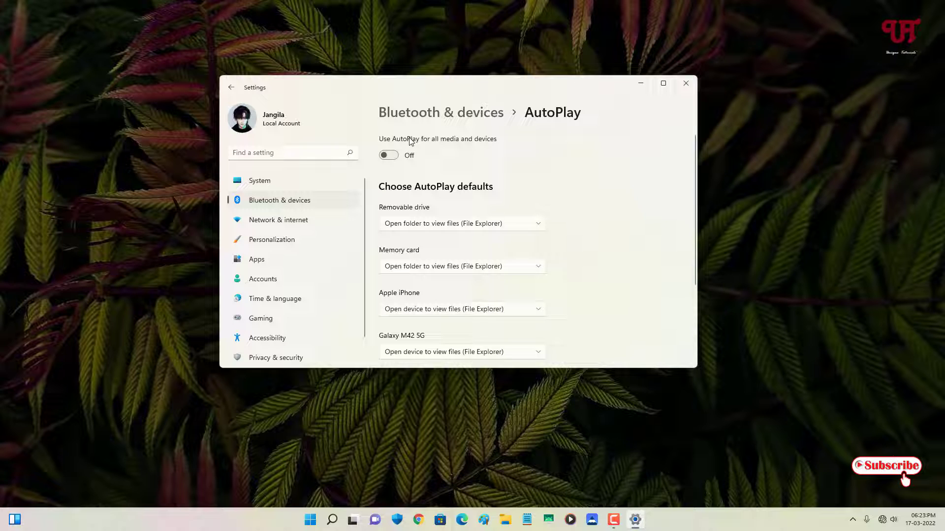
{"action": "mouse_move", "coordinate": [423, 153]}
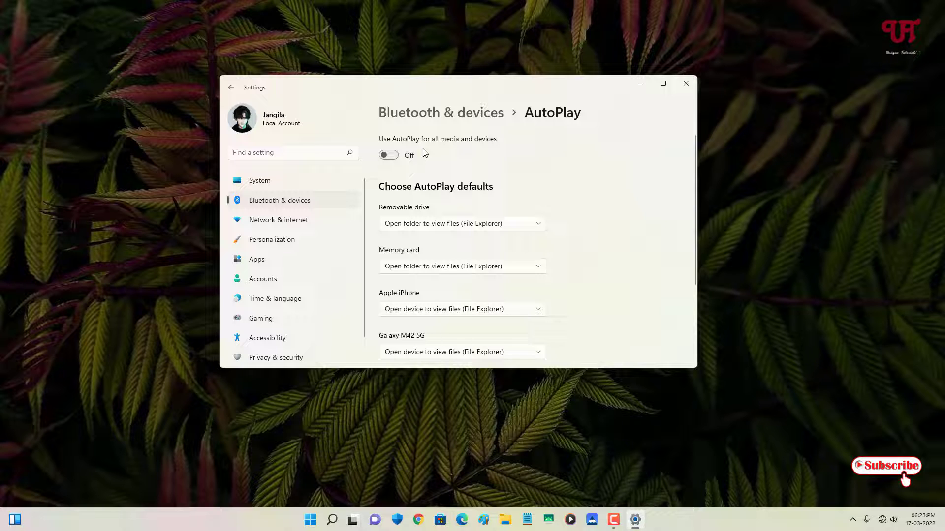
{"action": "mouse_move", "coordinate": [386, 164]}
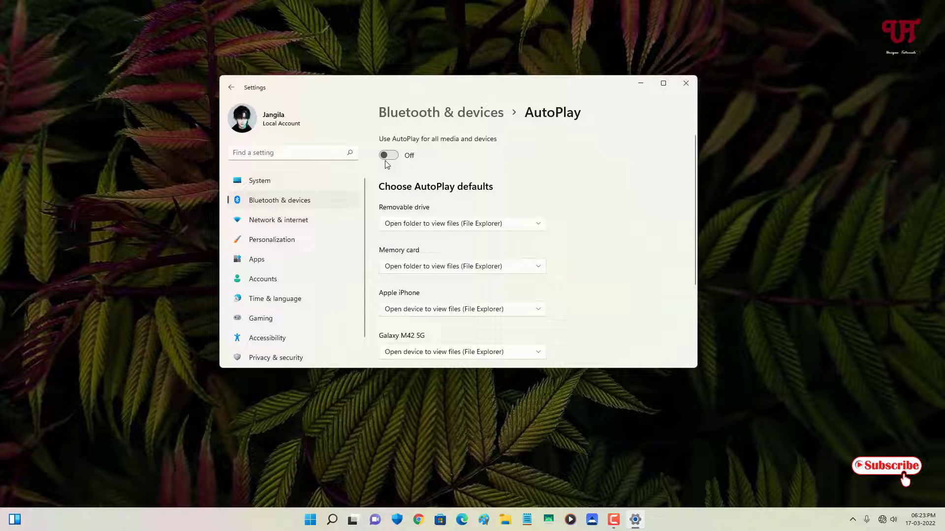
{"action": "mouse_move", "coordinate": [403, 130]}
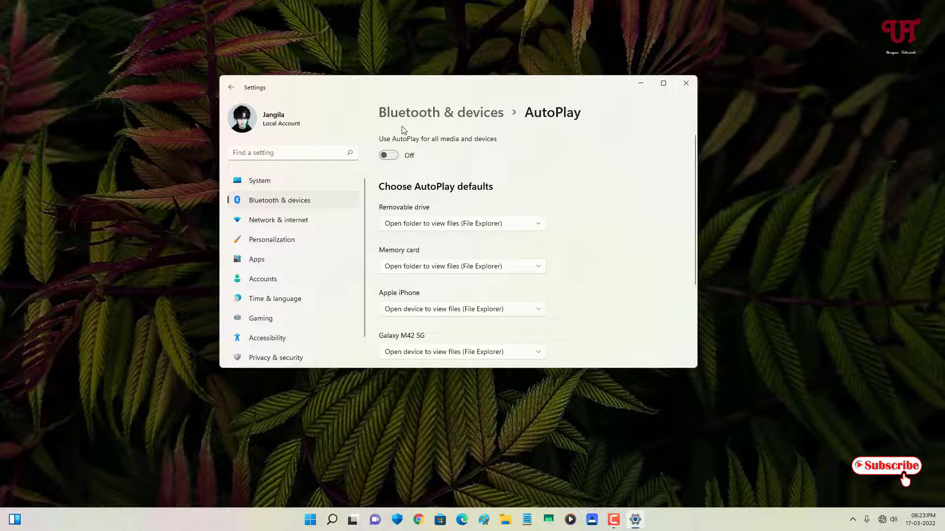
{"action": "mouse_move", "coordinate": [475, 190]}
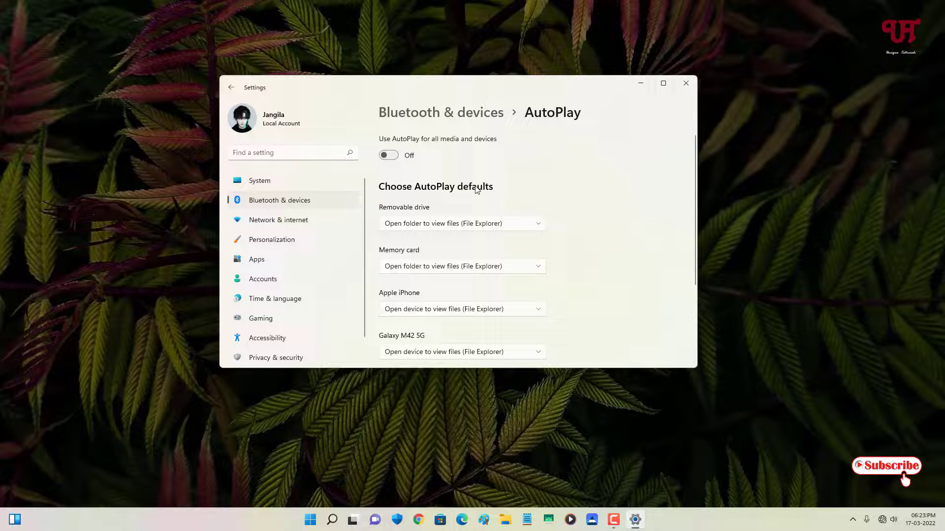
{"action": "mouse_move", "coordinate": [492, 204]}
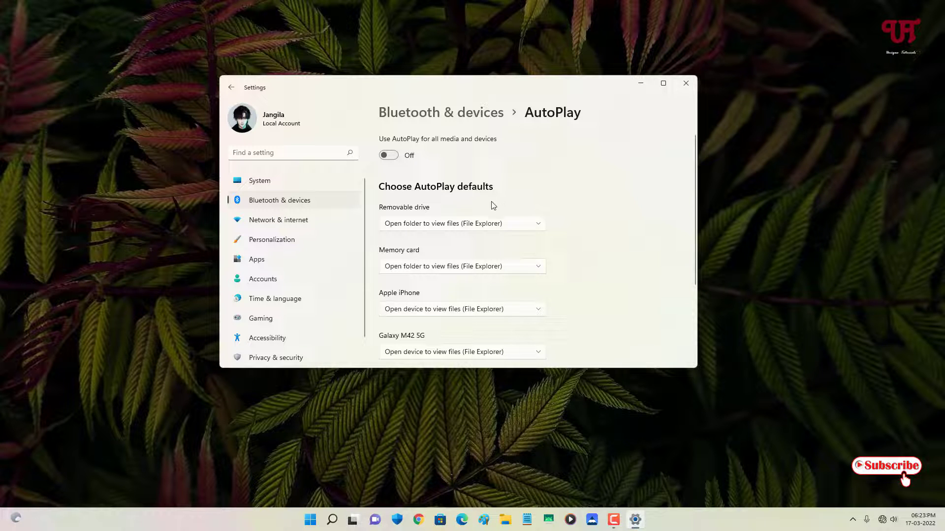
{"action": "mouse_move", "coordinate": [685, 83]}
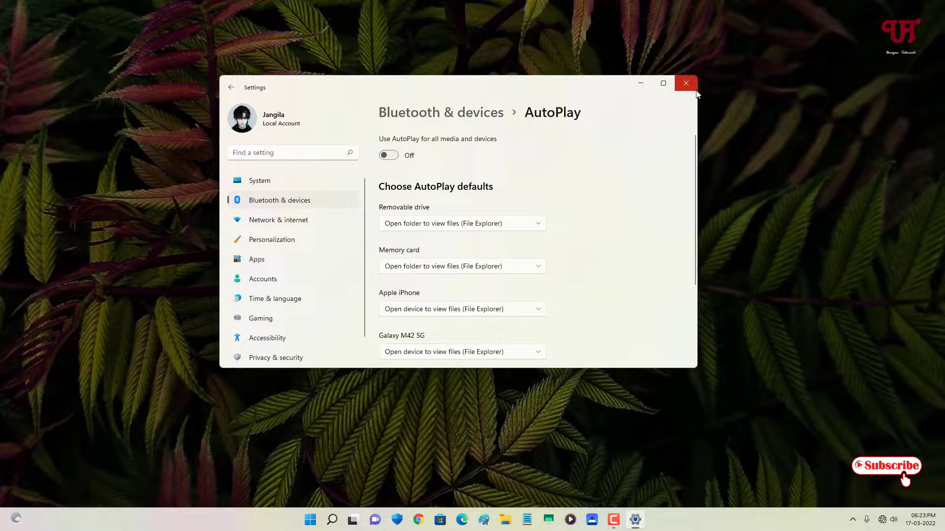
{"action": "left_click", "coordinate": [685, 83]}
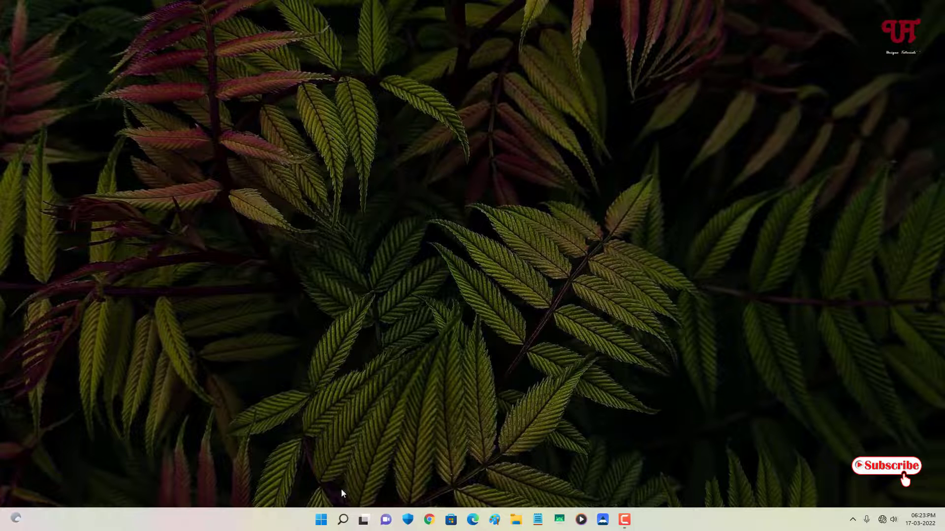
Step: Search 'autoplay' from the Start menu so AutoPlay settings appears as best match
{"action": "left_click", "coordinate": [321, 520]}
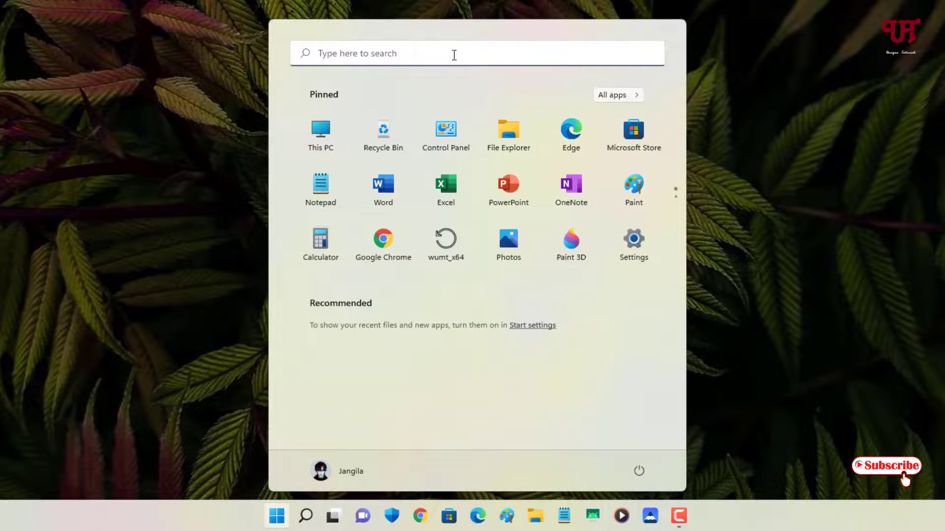
{"action": "left_click", "coordinate": [305, 516]}
{"action": "type", "text": "autoplay"}
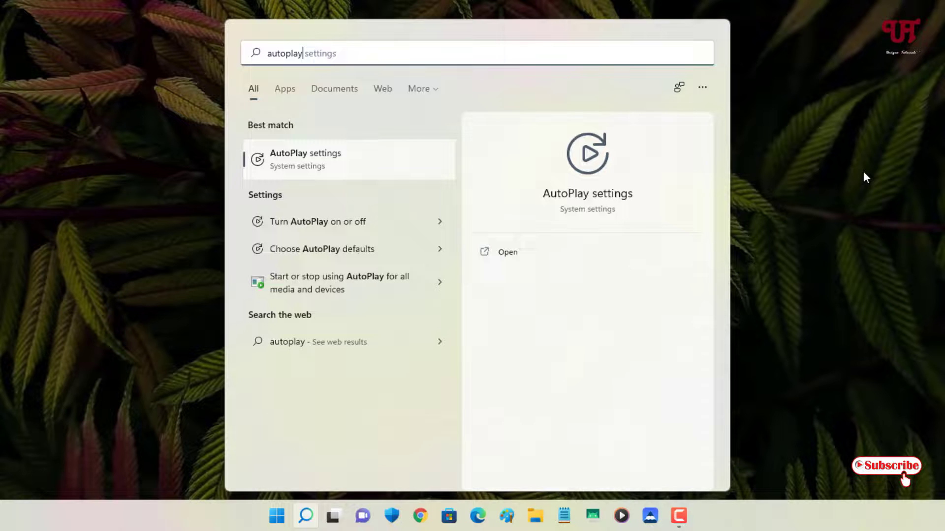
{"action": "mouse_move", "coordinate": [459, 41]}
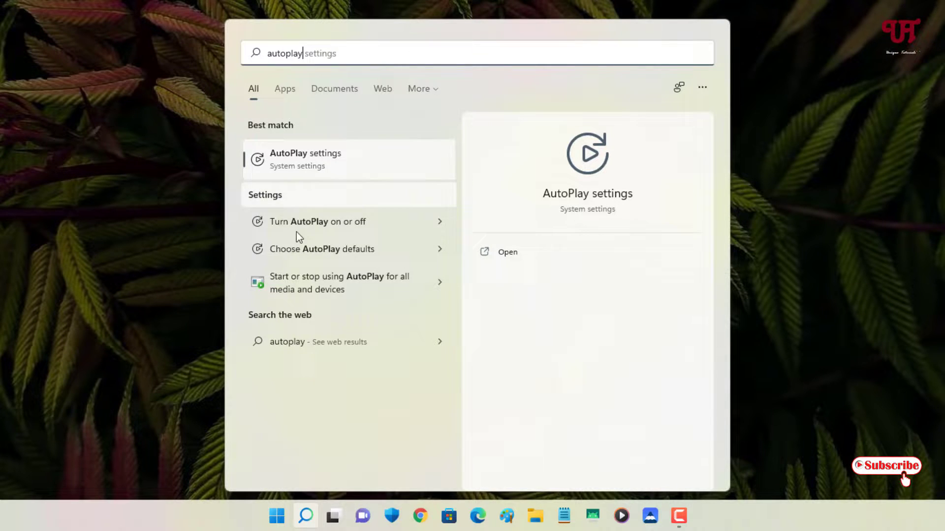
{"action": "mouse_move", "coordinate": [601, 155]}
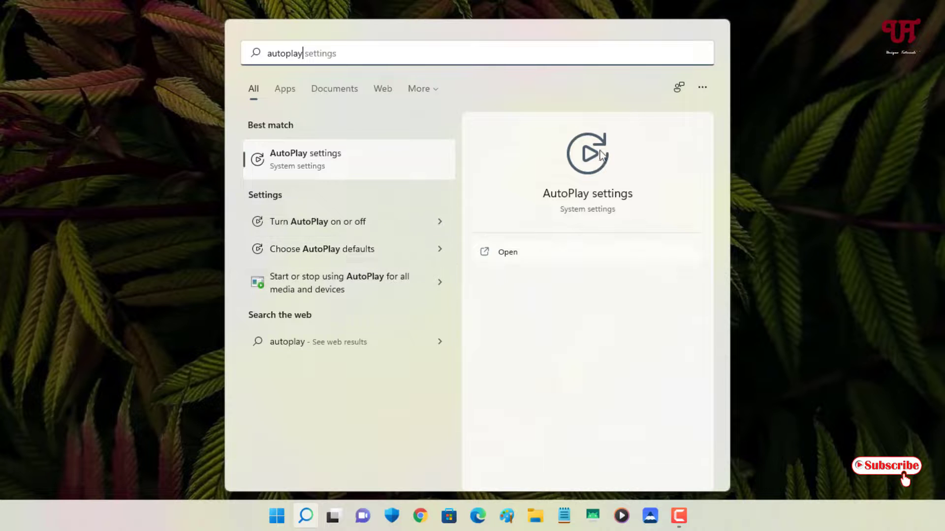